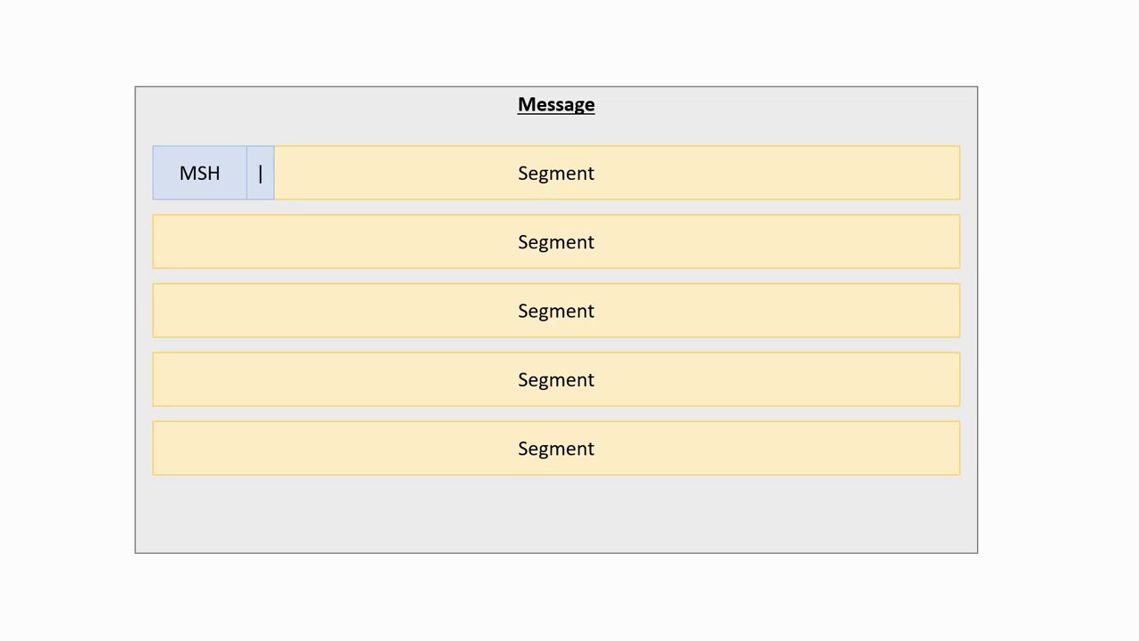
Advance to the sample SIU^S12 HL7 message slide showing the Msg Type callout.
{"action": "type", "text": "^~\\&"}
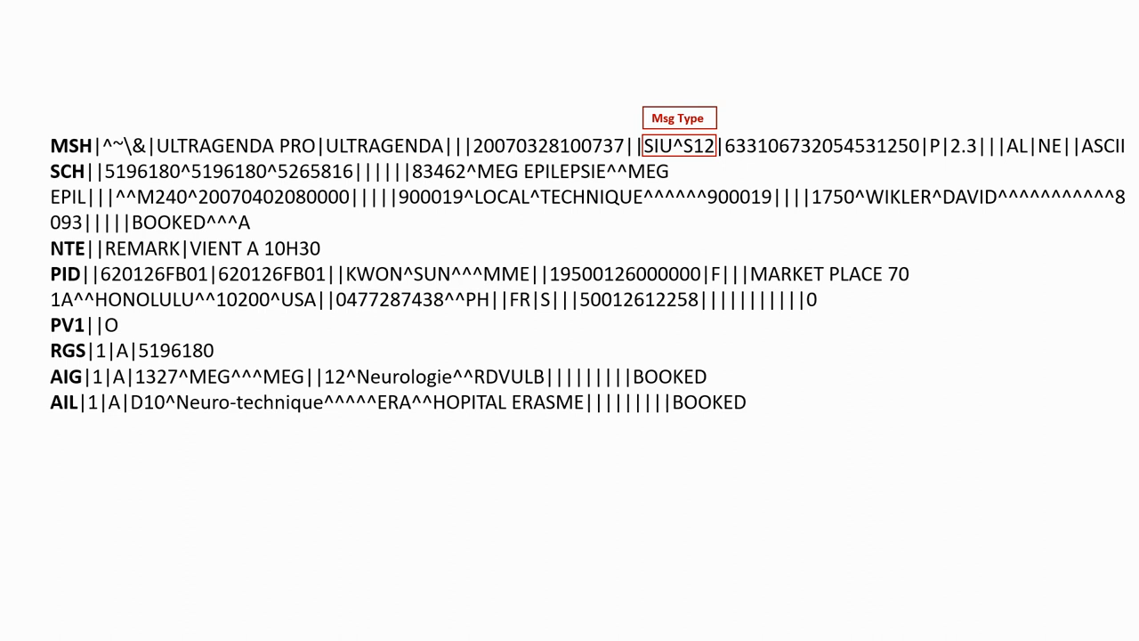
{"action": "left_click", "coordinate": [678, 145]}
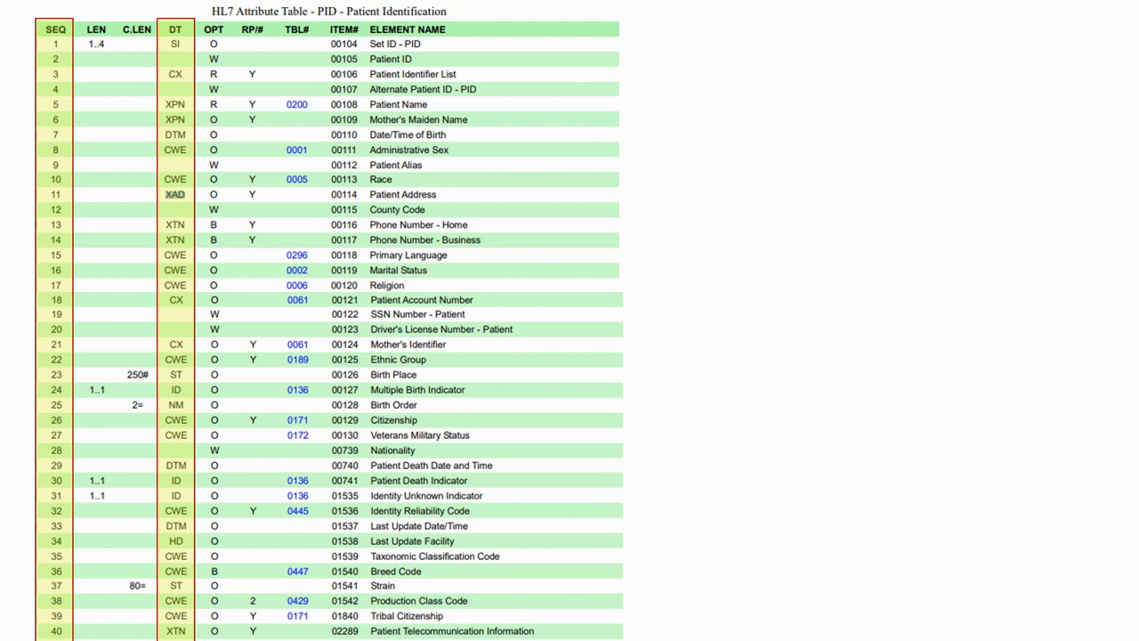
Highlight XPN as Patient Name's data type and reveal the XPN Extended Person Name table.
{"action": "left_click", "coordinate": [175, 105]}
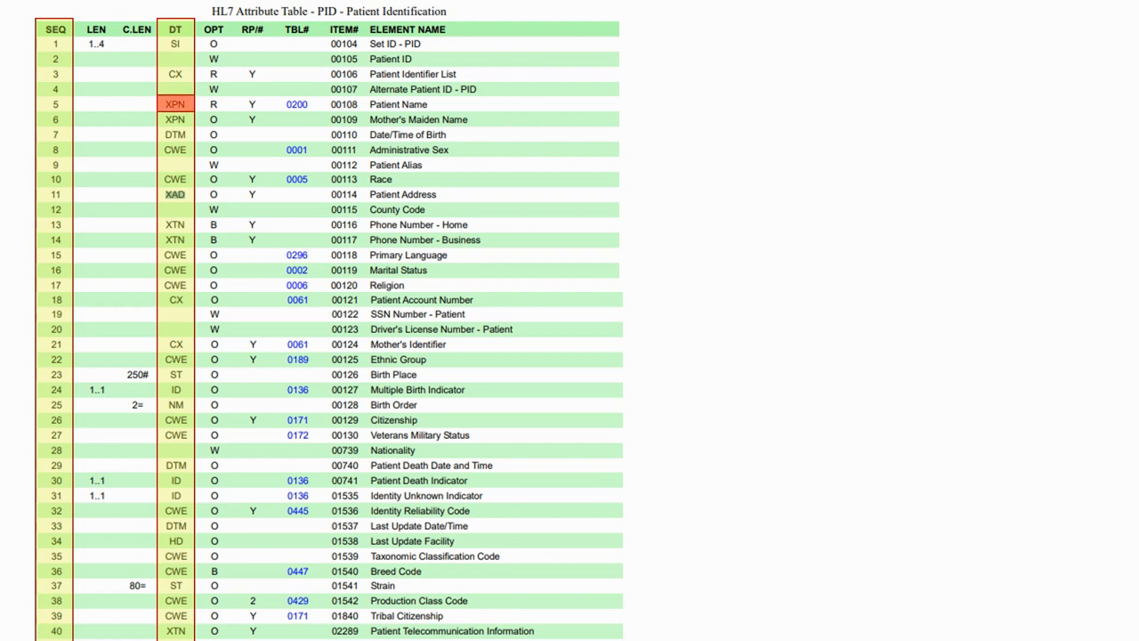
{"action": "left_click", "coordinate": [175, 104]}
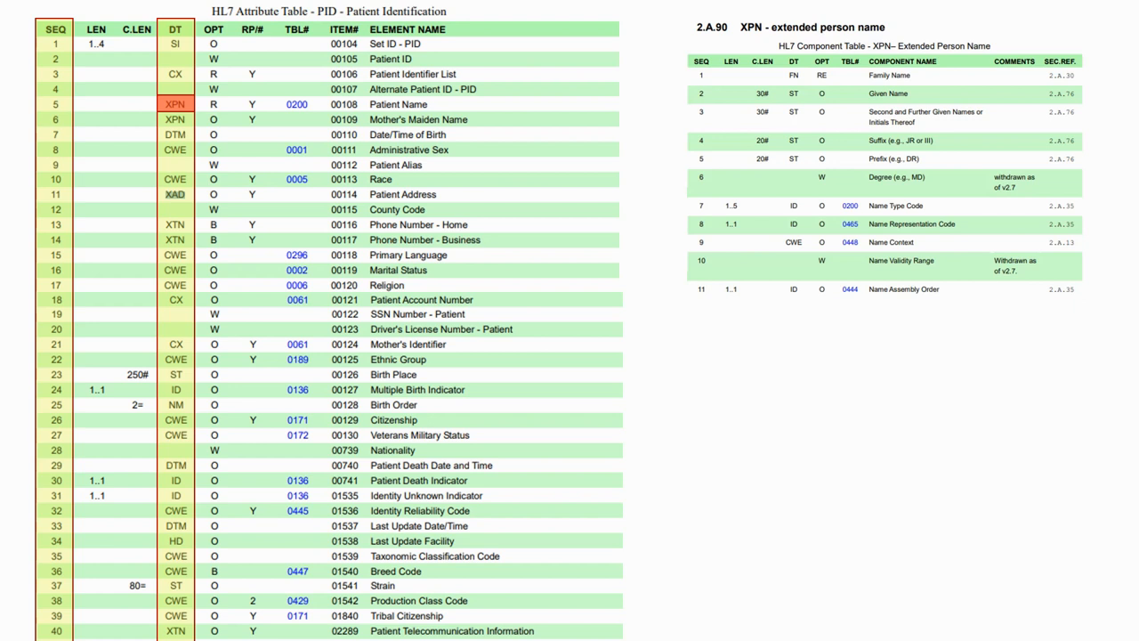